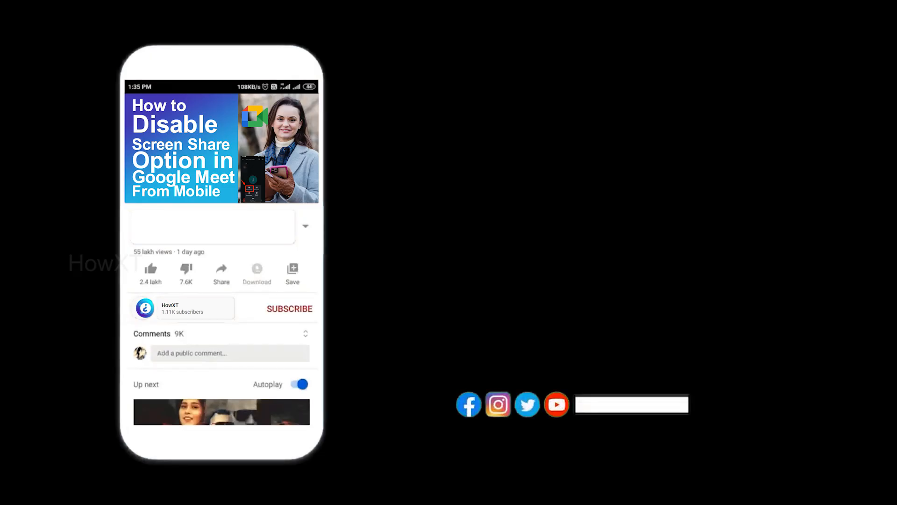
Step: From the Gmail inbox, launch Google Calendar via the Google apps grid, landing on the week of August 8–14, 2021
{"action": "left_click", "coordinate": [290, 309]}
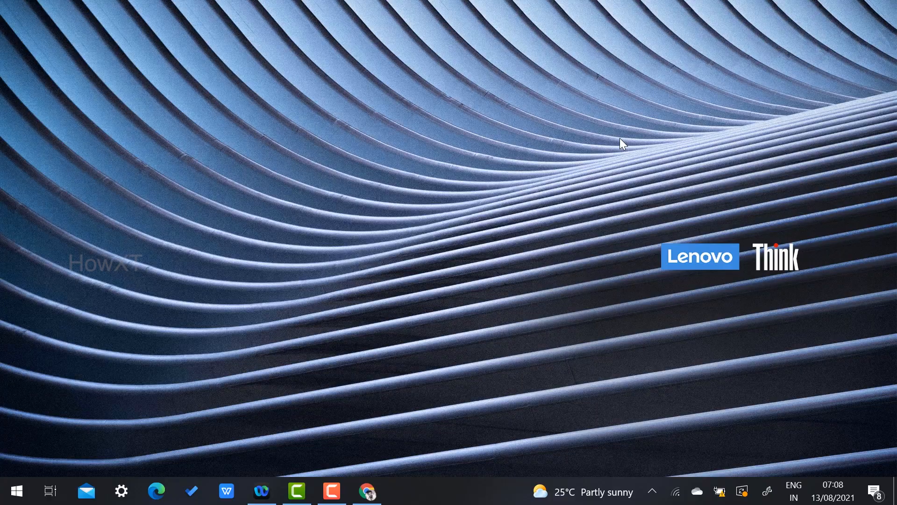
{"action": "left_click", "coordinate": [366, 491]}
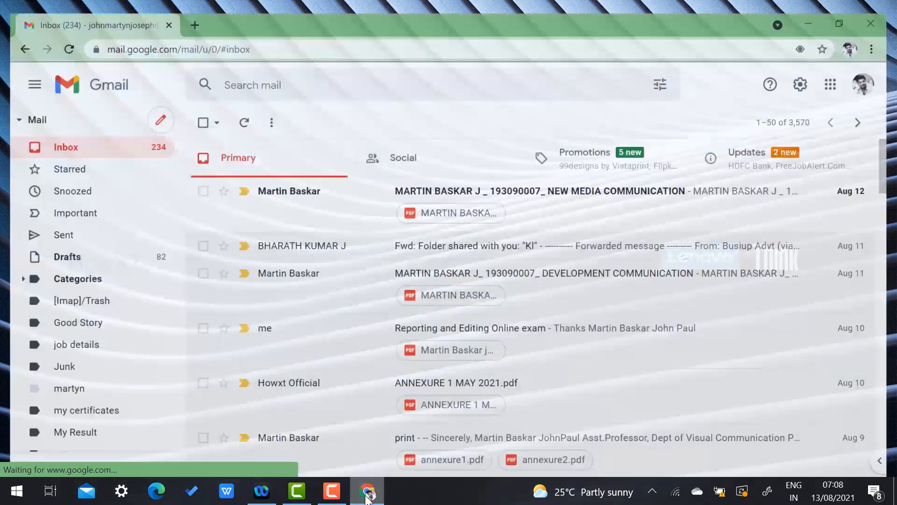
{"action": "mouse_move", "coordinate": [839, 73]}
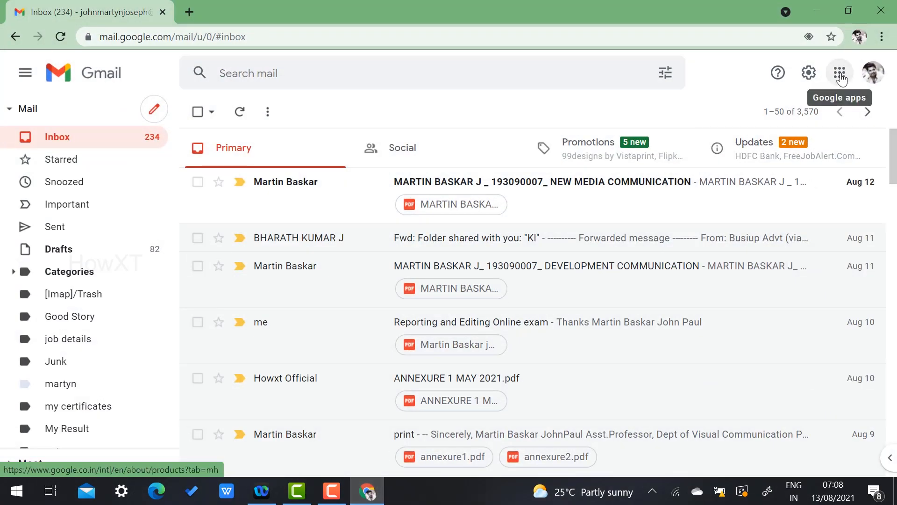
{"action": "left_click", "coordinate": [839, 72]}
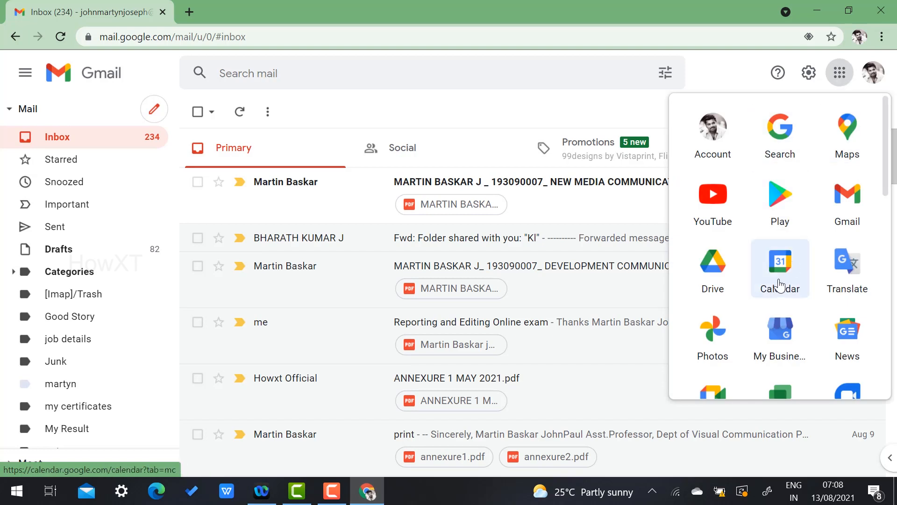
{"action": "left_click", "coordinate": [779, 262]}
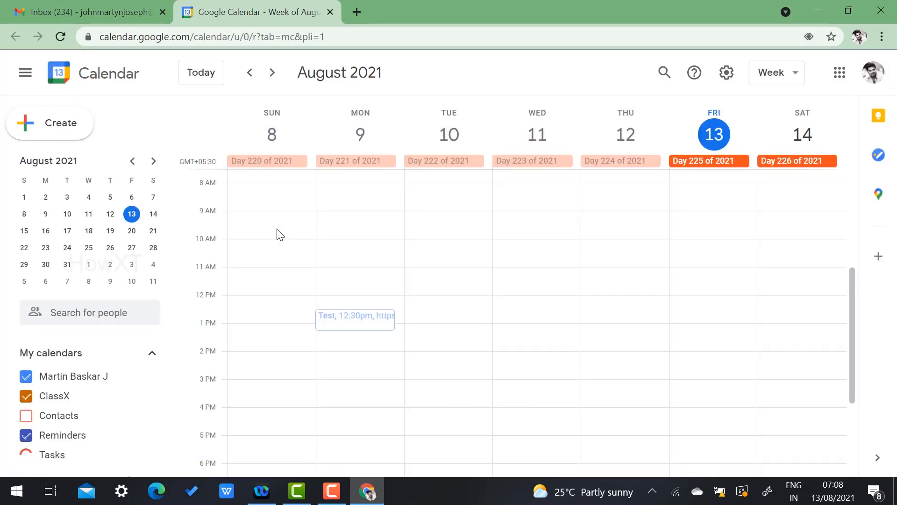
Step: Start a new event draft in the Friday, August 13 10:30am slot of the week view
{"action": "left_click", "coordinate": [26, 454]}
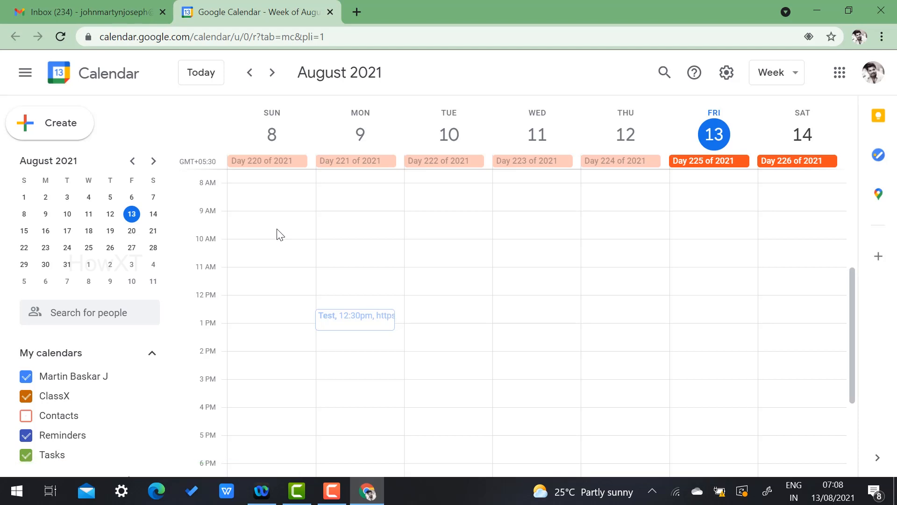
{"action": "mouse_move", "coordinate": [680, 243]}
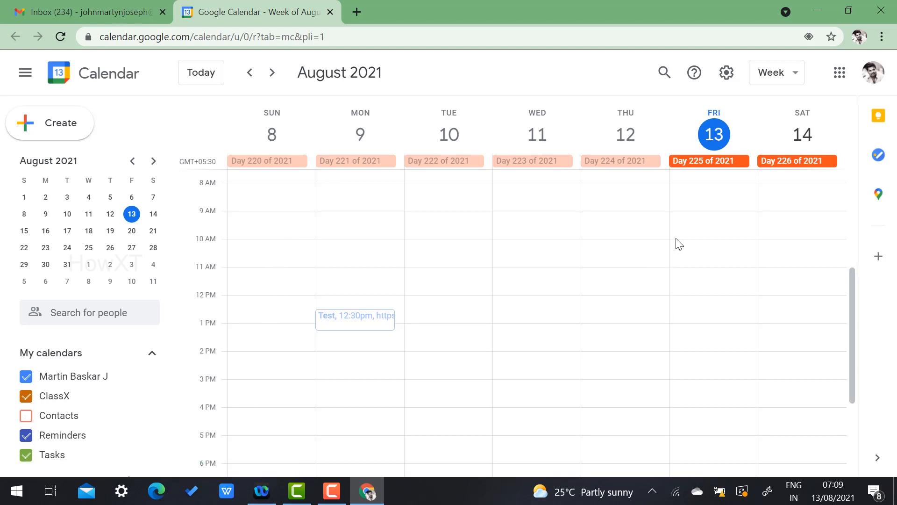
{"action": "left_click", "coordinate": [708, 262]}
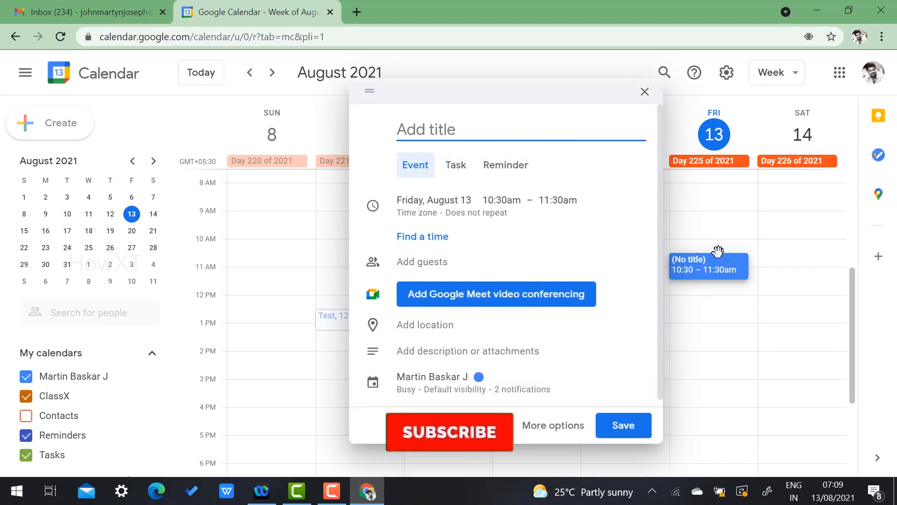
Step: Title the event 'Webinar' and move its time to 10–11am on Friday, August 13
{"action": "left_click", "coordinate": [450, 432]}
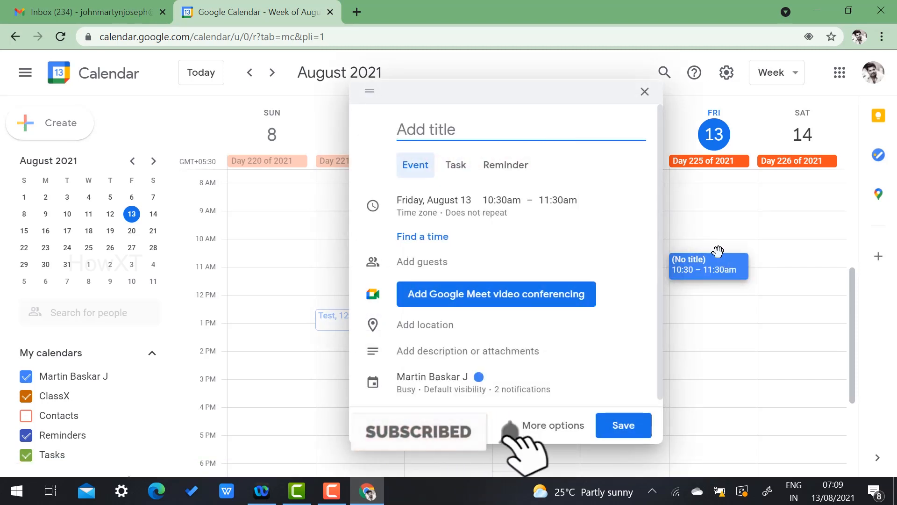
{"action": "type", "text": "Webi"}
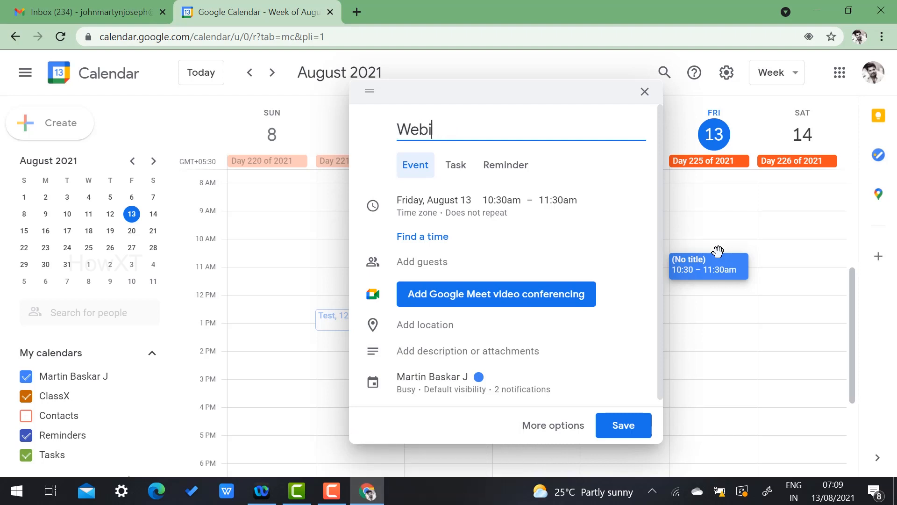
{"action": "type", "text": "nar"}
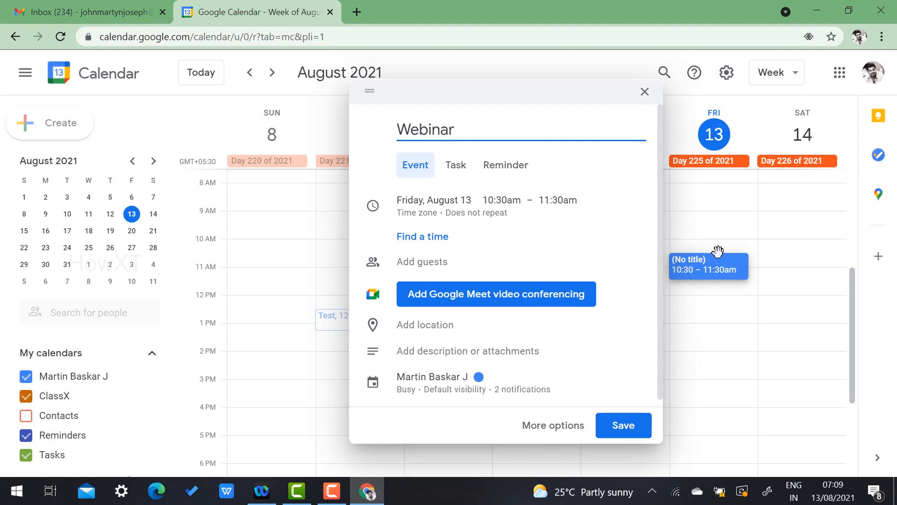
{"action": "mouse_move", "coordinate": [422, 189]}
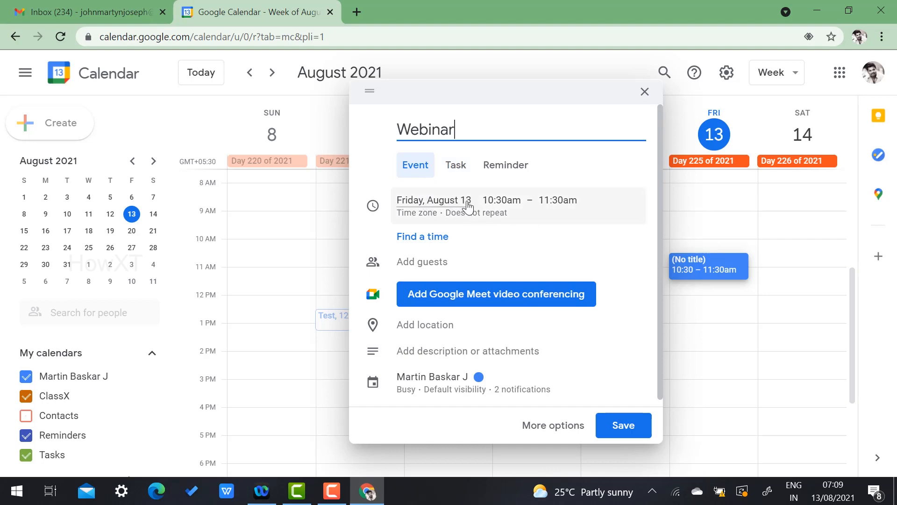
{"action": "left_click", "coordinate": [501, 200]}
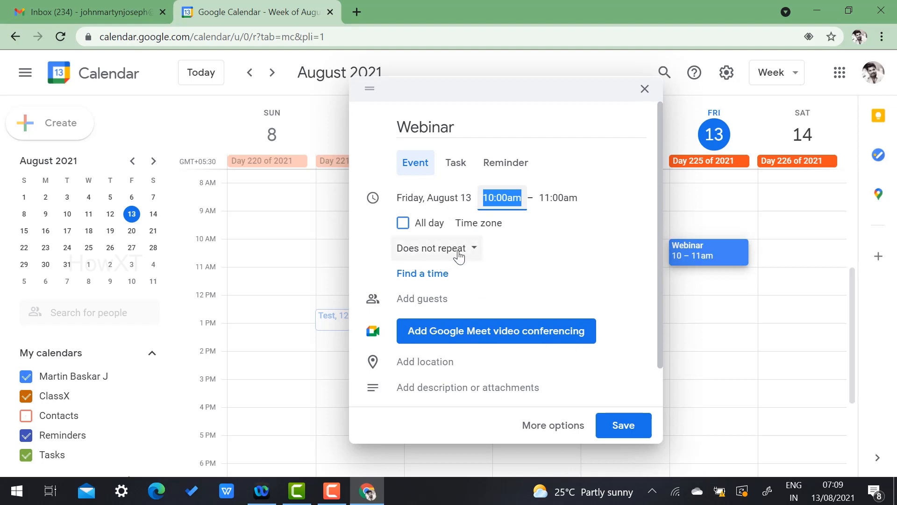
{"action": "mouse_move", "coordinate": [456, 340]}
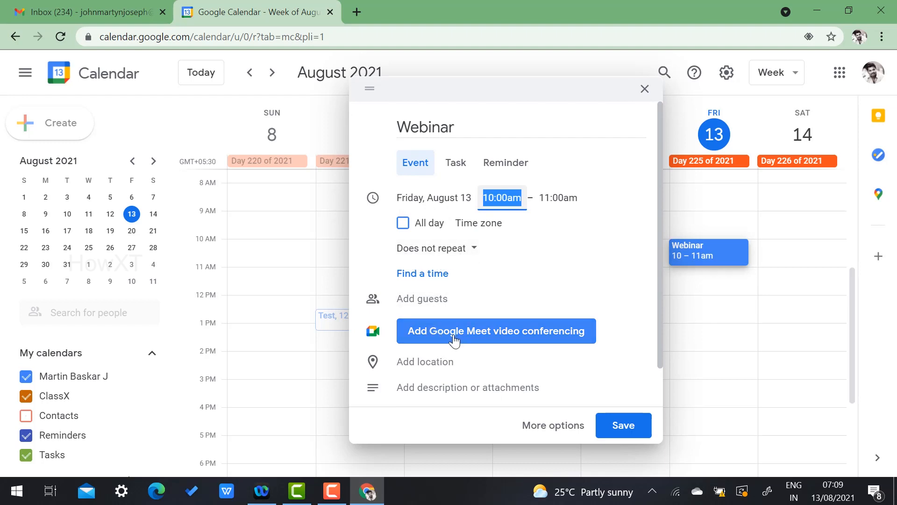
{"action": "left_click", "coordinate": [496, 331]}
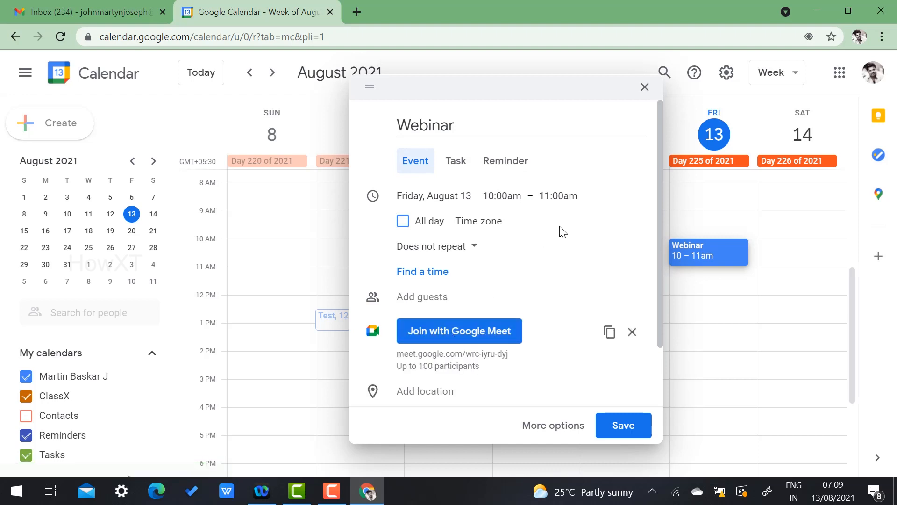
{"action": "scroll", "scroll_direction": "down", "scroll_amount": 3}
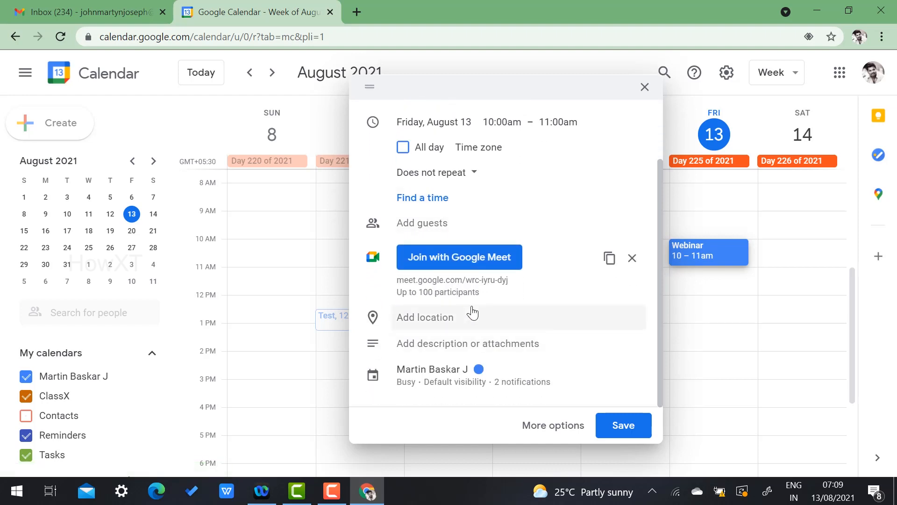
{"action": "mouse_move", "coordinate": [415, 227]}
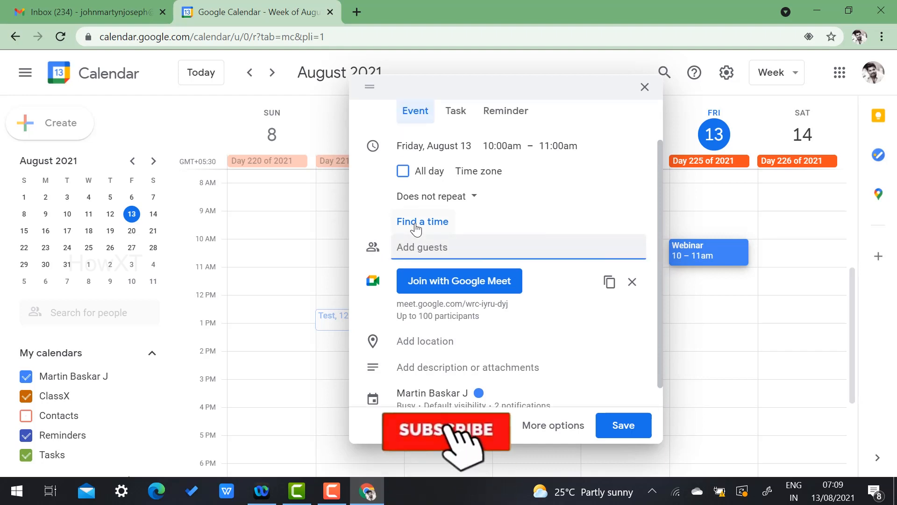
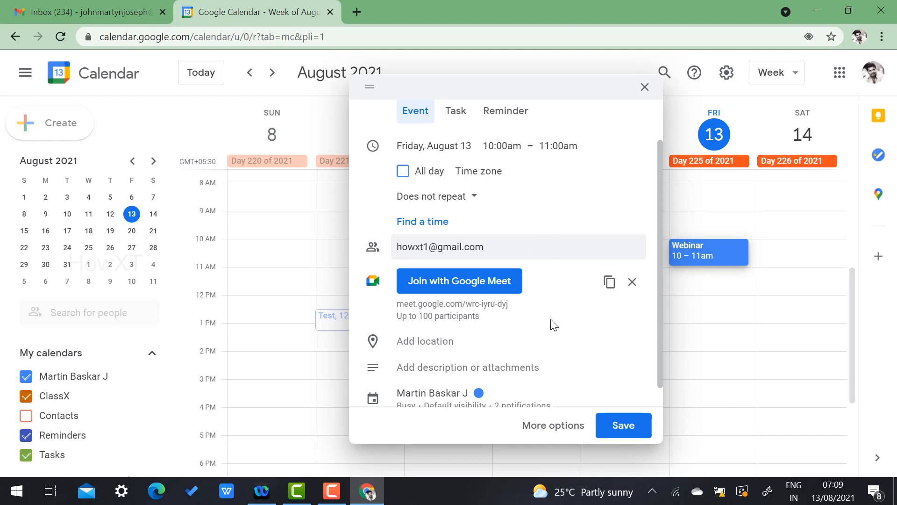
Step: Save the Webinar event, dismiss the Find a time tip, and send the guest invitation email
{"action": "left_click", "coordinate": [624, 426]}
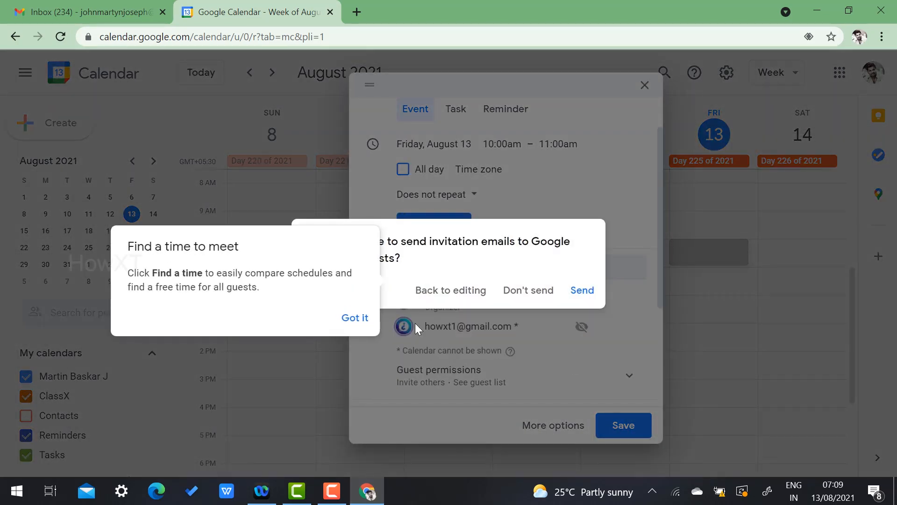
{"action": "left_click", "coordinate": [355, 318]}
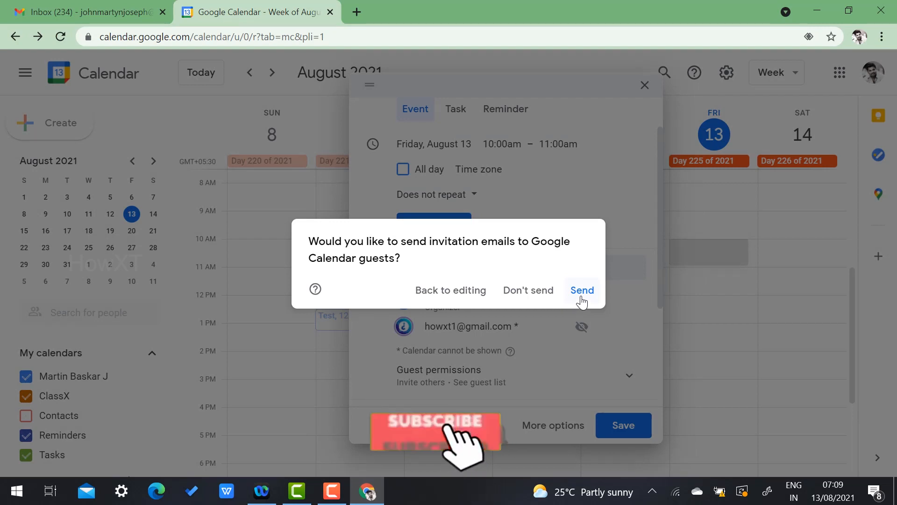
{"action": "left_click", "coordinate": [581, 290]}
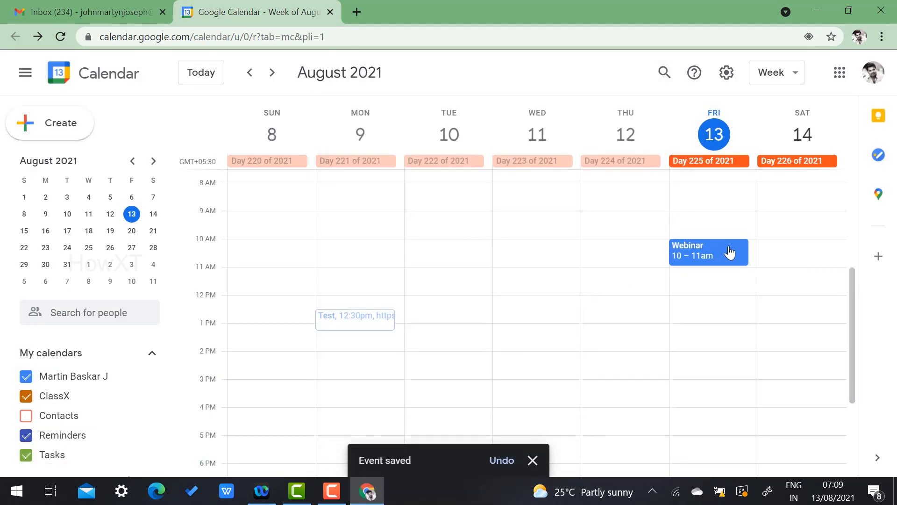
{"action": "mouse_move", "coordinate": [736, 251]}
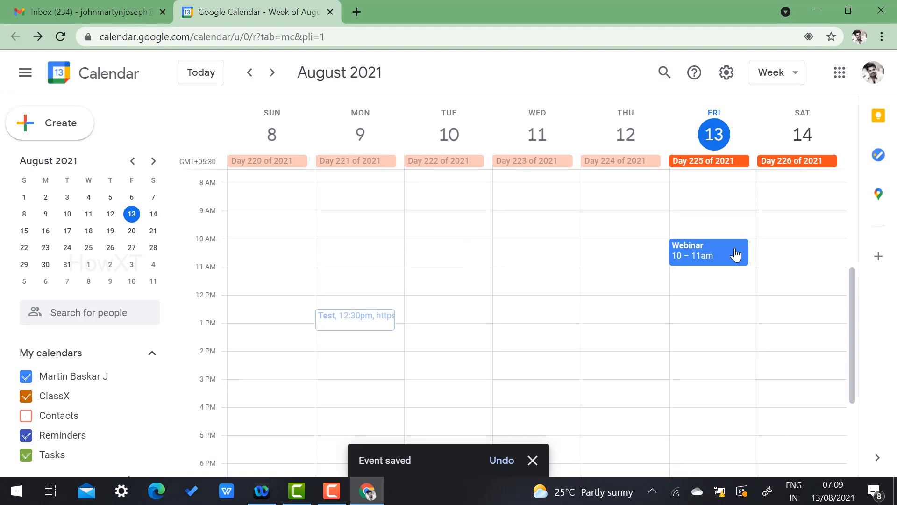
{"action": "left_click", "coordinate": [709, 252]}
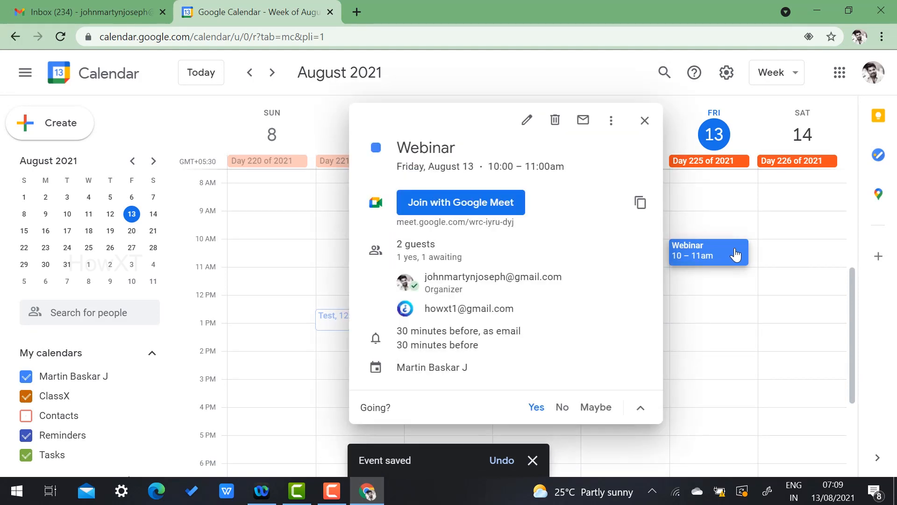
{"action": "mouse_move", "coordinate": [681, 121]}
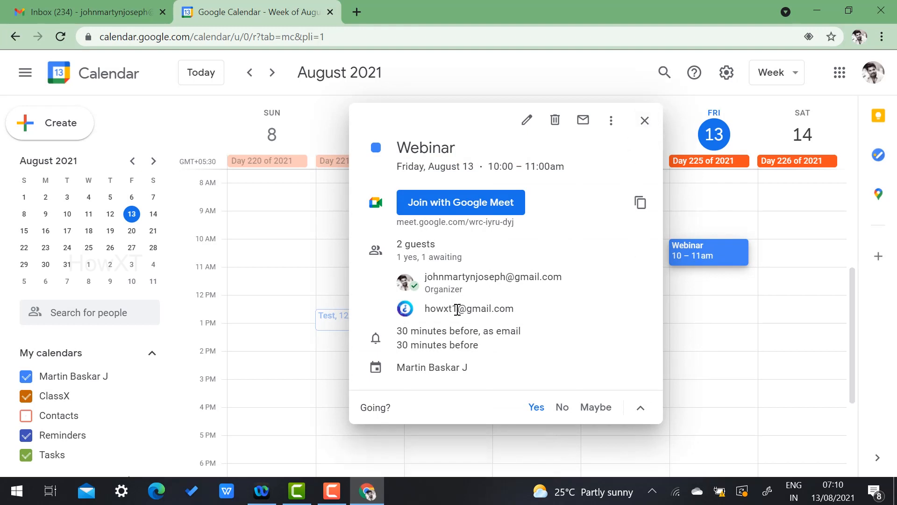
{"action": "left_click", "coordinate": [645, 119]}
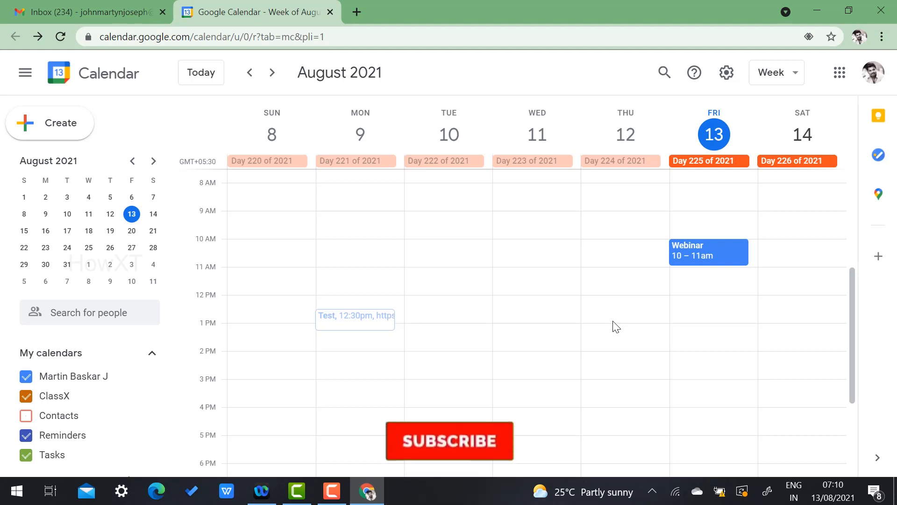
{"action": "left_click", "coordinate": [450, 441]}
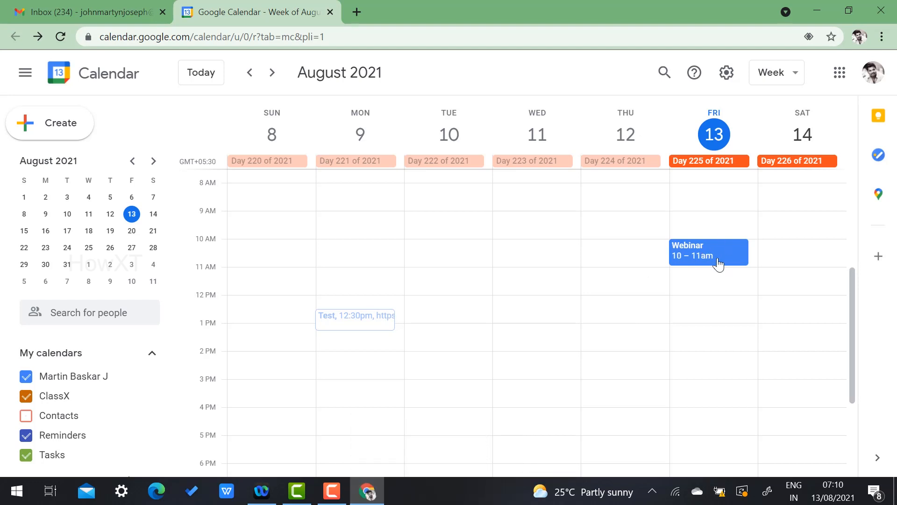
Step: Select the Friday Webinar event and enter its full editing page via the pencil icon
{"action": "left_click", "coordinate": [708, 252]}
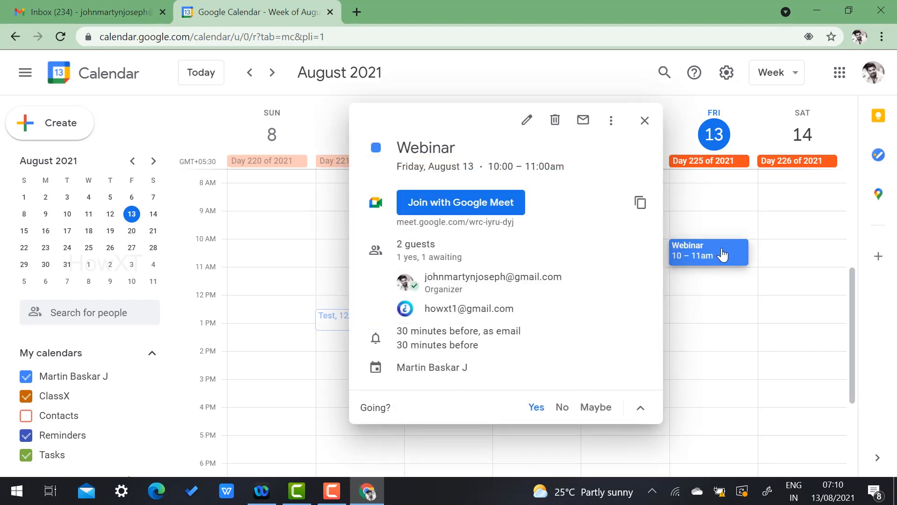
{"action": "mouse_move", "coordinate": [527, 119]}
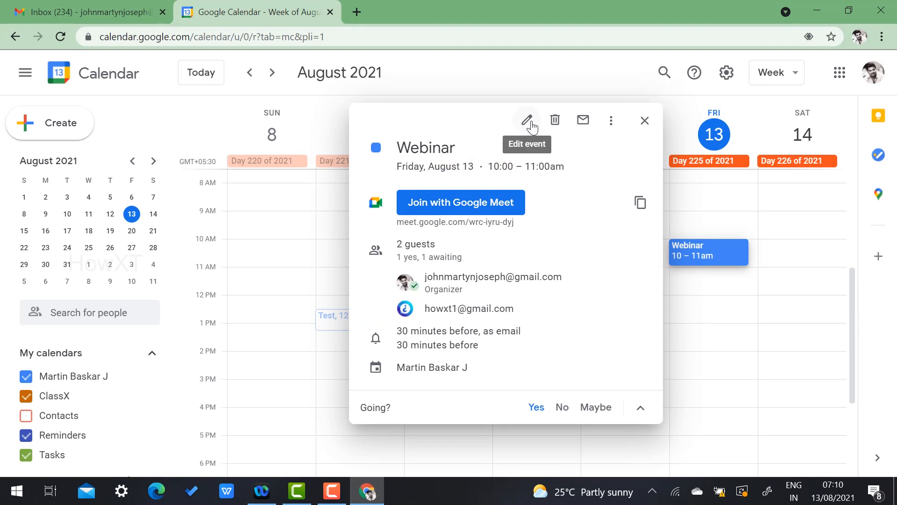
{"action": "left_click", "coordinate": [528, 120]}
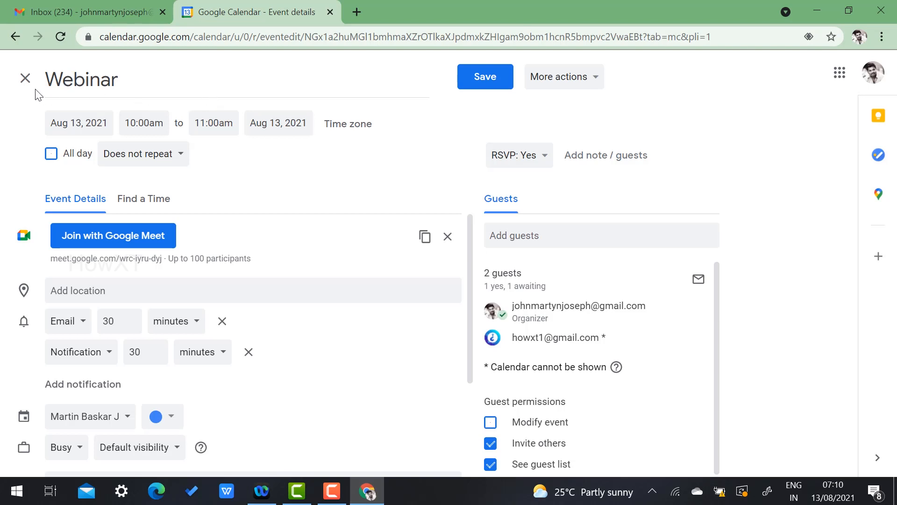
{"action": "mouse_move", "coordinate": [572, 80]}
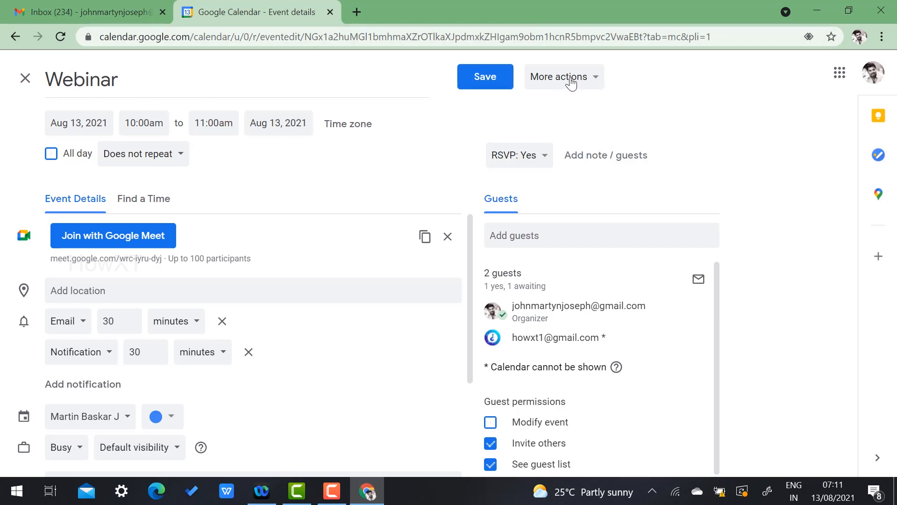
Step: Expand the More actions dropdown beside Save to reveal print, delete, duplicate and Change owner
{"action": "left_click", "coordinate": [565, 76]}
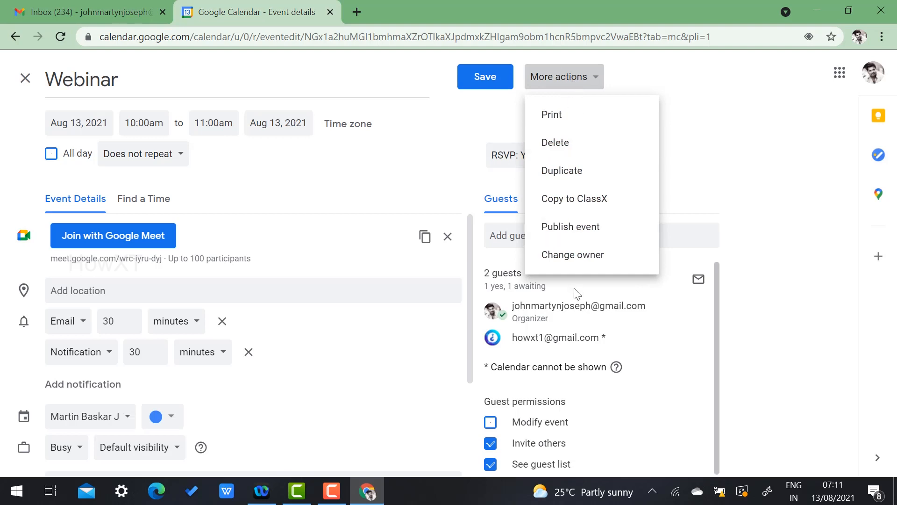
{"action": "mouse_move", "coordinate": [573, 144]}
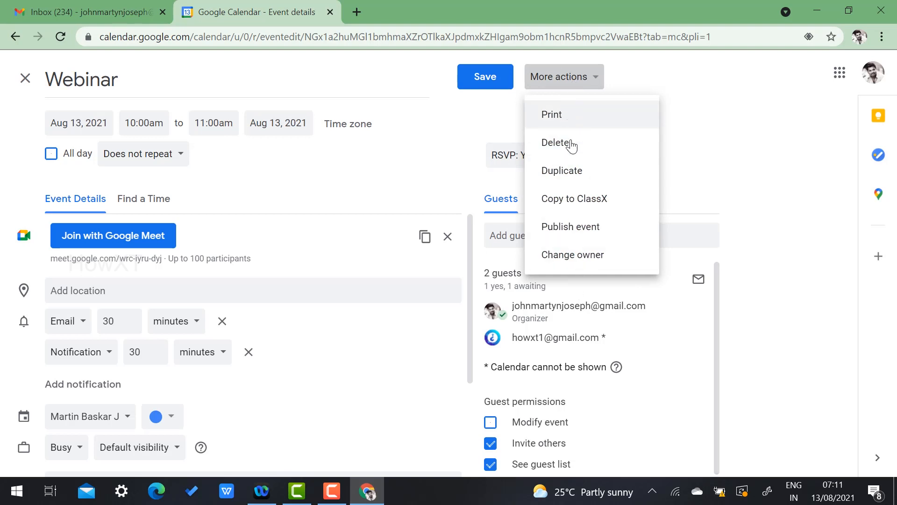
{"action": "mouse_move", "coordinate": [583, 232]}
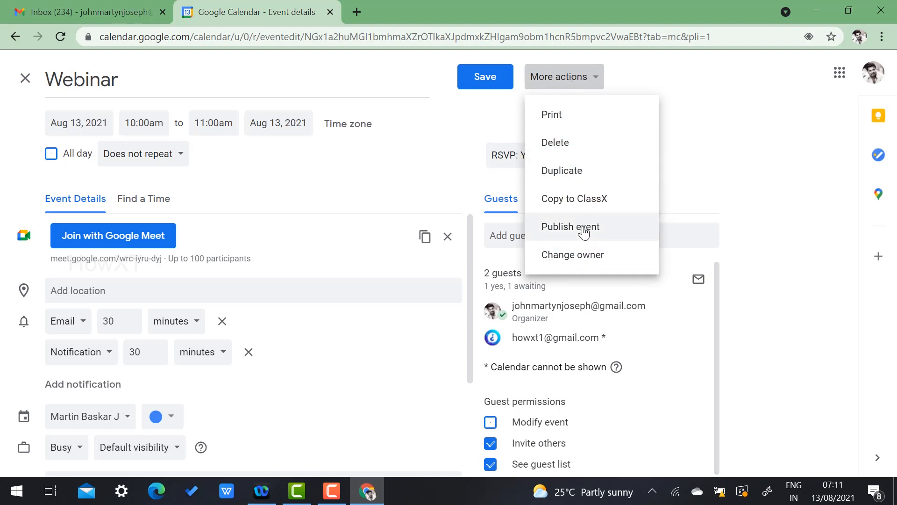
{"action": "mouse_move", "coordinate": [584, 259]}
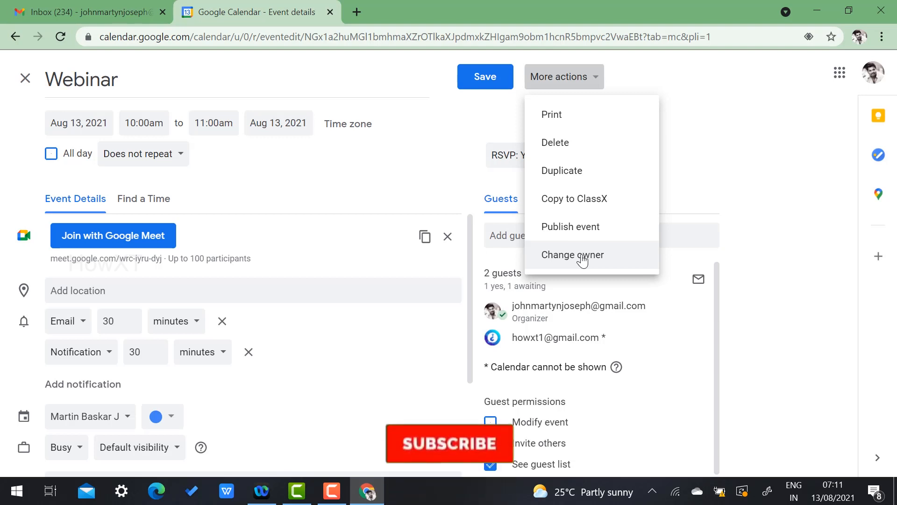
{"action": "left_click", "coordinate": [573, 254]}
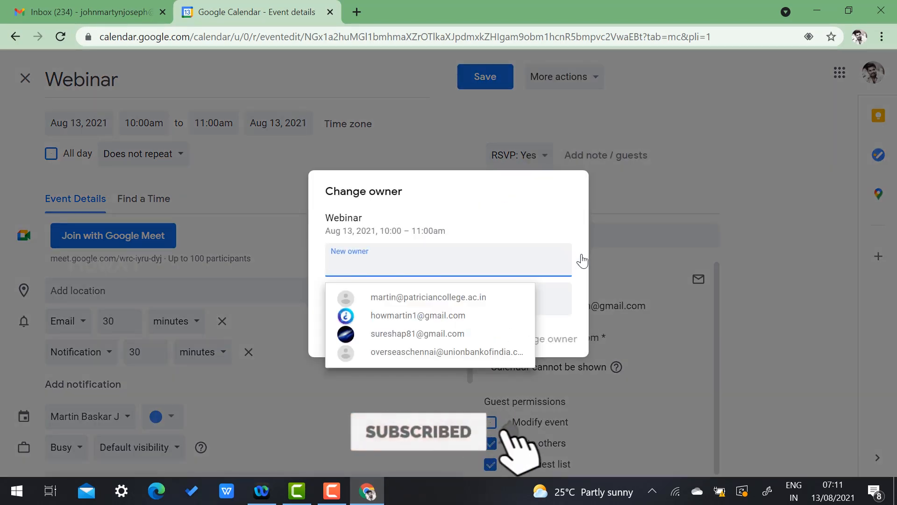
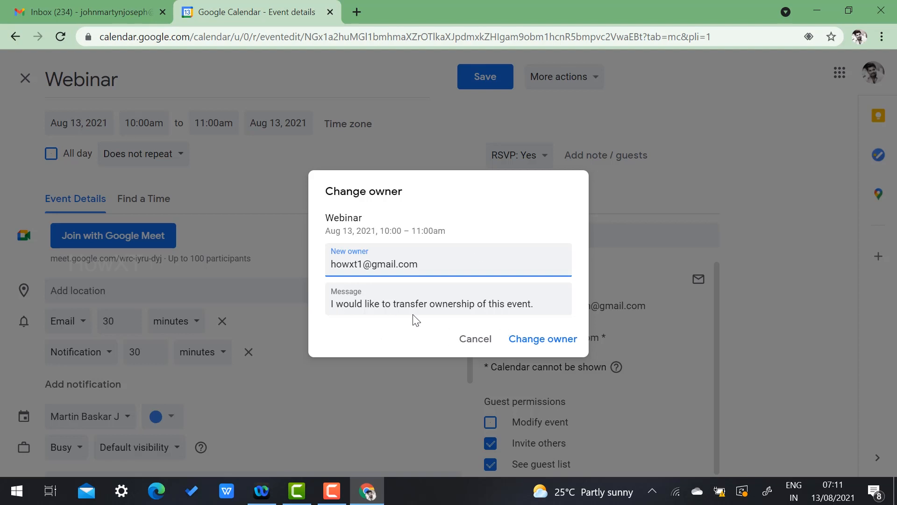
{"action": "mouse_move", "coordinate": [359, 246]}
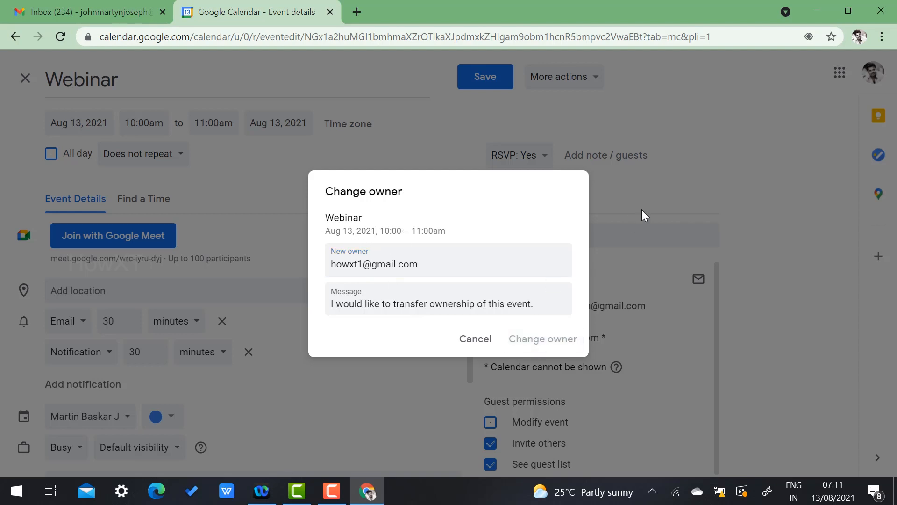
{"action": "left_click", "coordinate": [542, 338]}
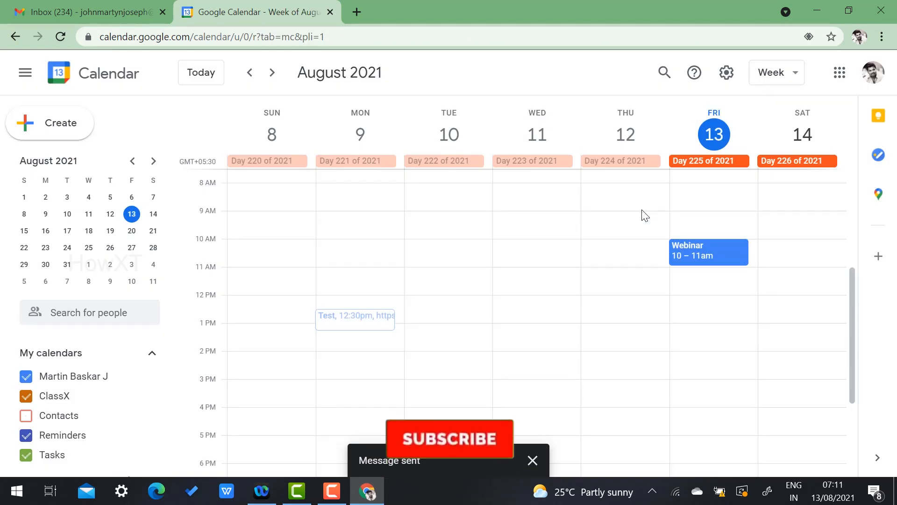
{"action": "left_click", "coordinate": [449, 439]}
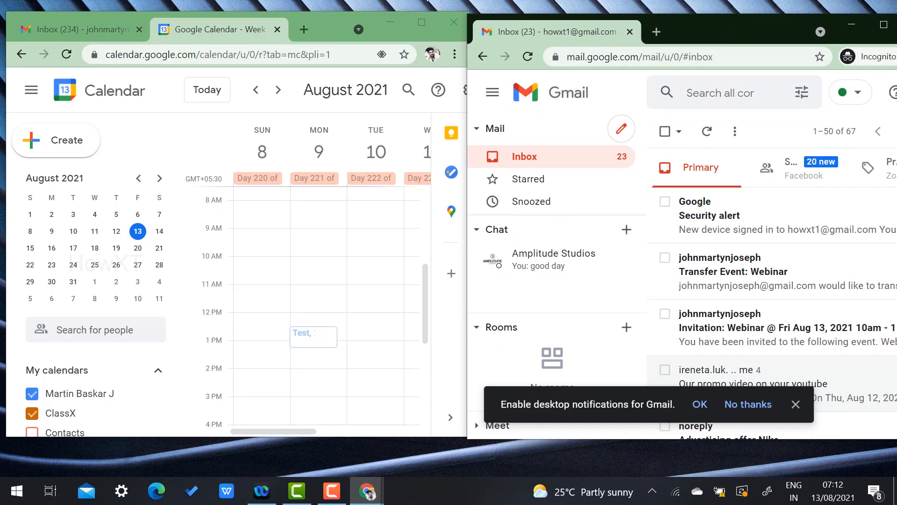
{"action": "mouse_move", "coordinate": [228, 161]}
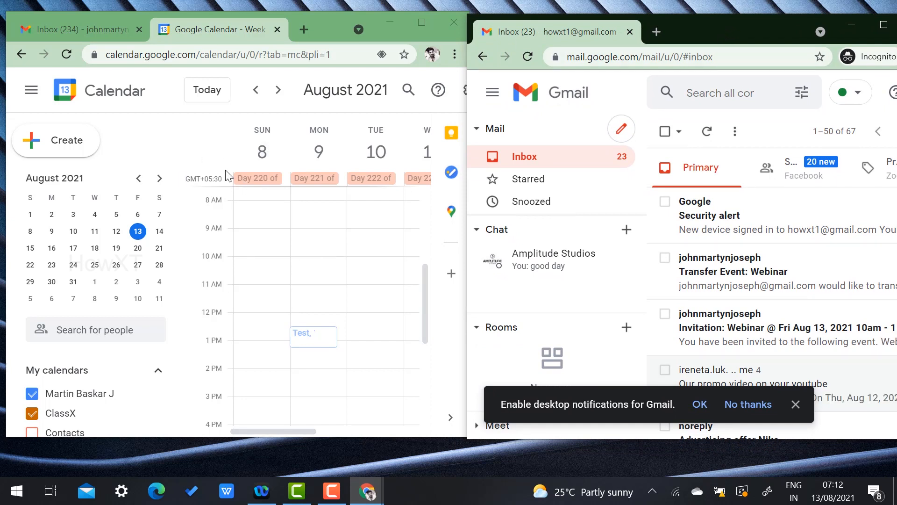
{"action": "mouse_move", "coordinate": [695, 137]}
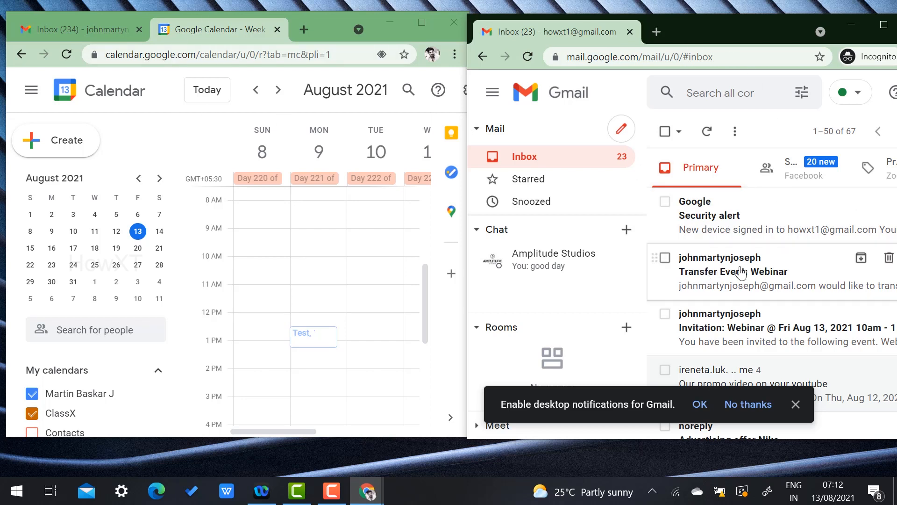
Step: View the Transfer Event: Webinar email containing the ownership acceptance link
{"action": "left_click", "coordinate": [732, 271]}
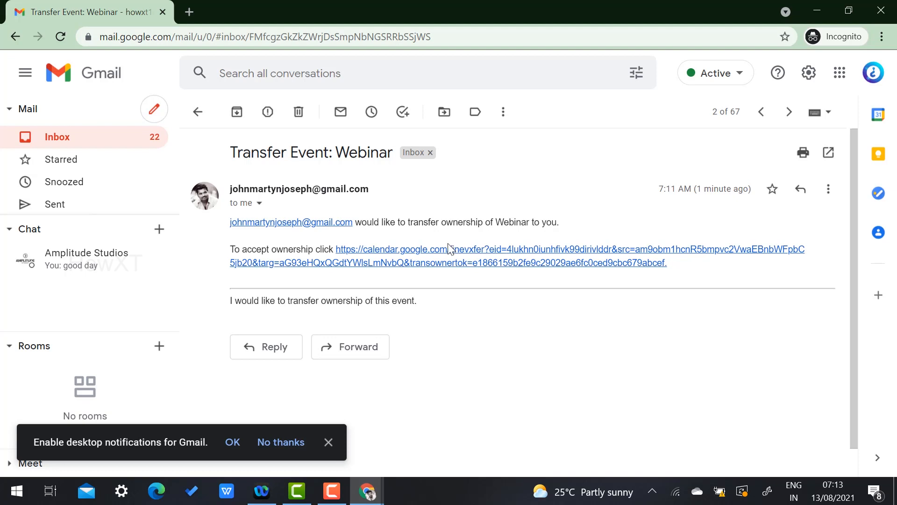
{"action": "mouse_move", "coordinate": [448, 258]}
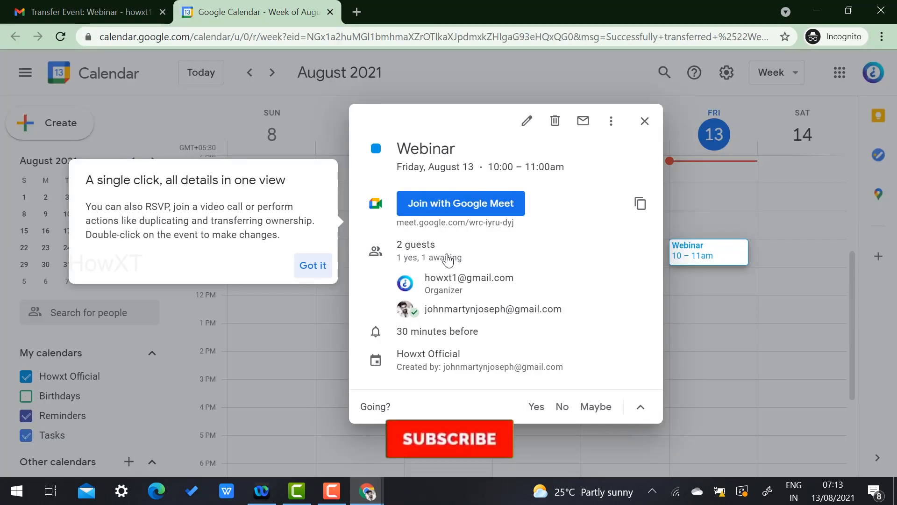
{"action": "left_click", "coordinate": [449, 440]}
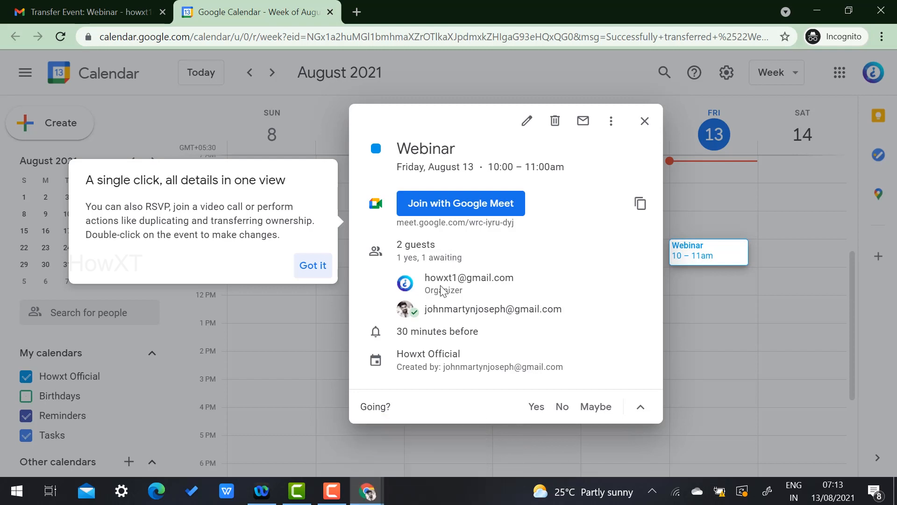
{"action": "mouse_move", "coordinate": [449, 298]}
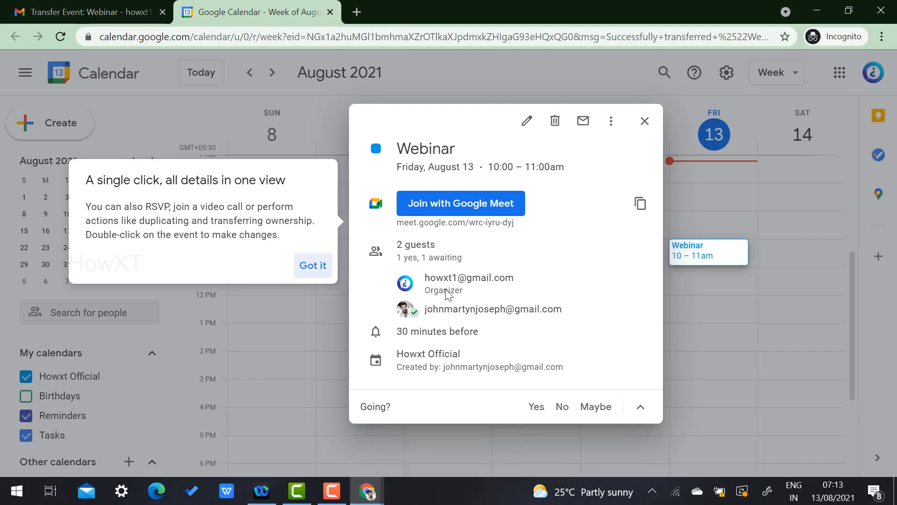
{"action": "mouse_move", "coordinate": [532, 320]}
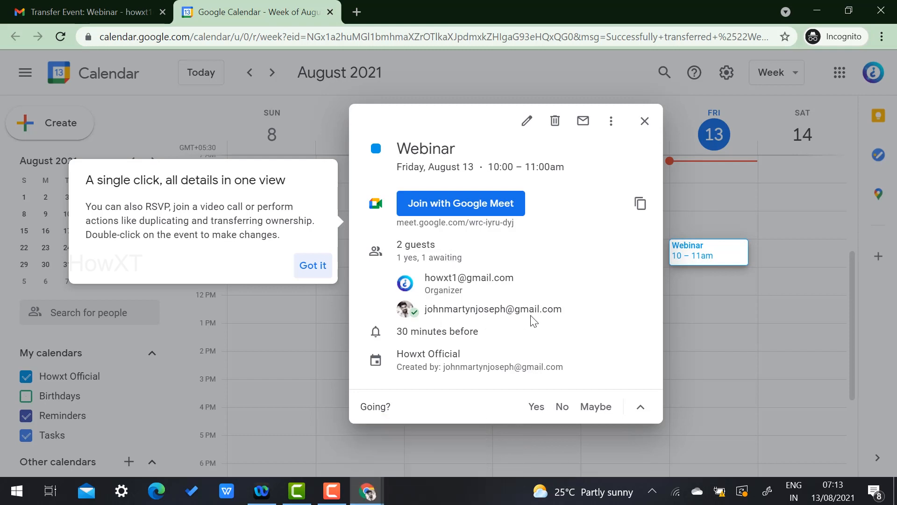
{"action": "mouse_move", "coordinate": [527, 419]}
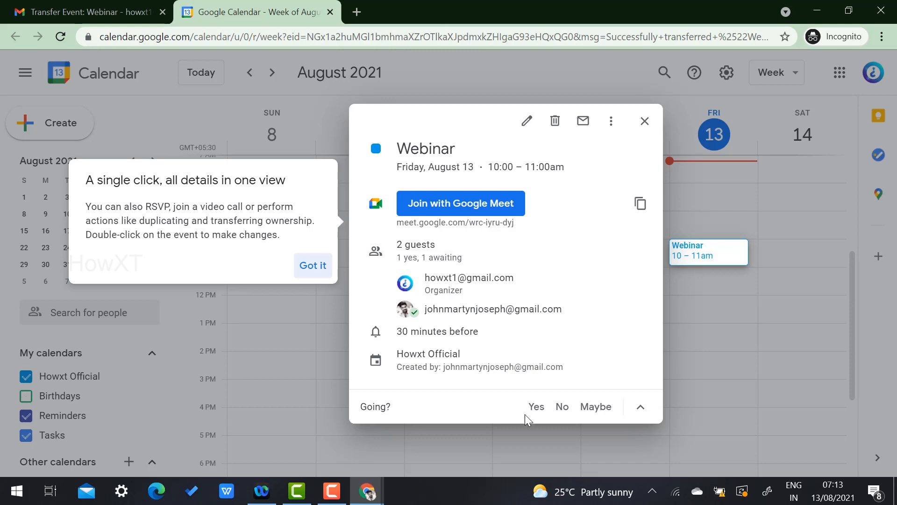
{"action": "mouse_move", "coordinate": [312, 266]}
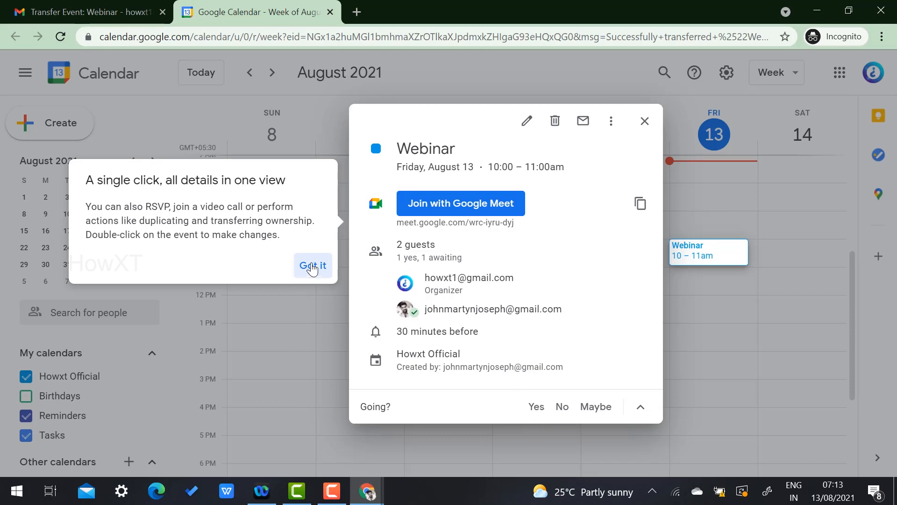
{"action": "left_click", "coordinate": [312, 266]}
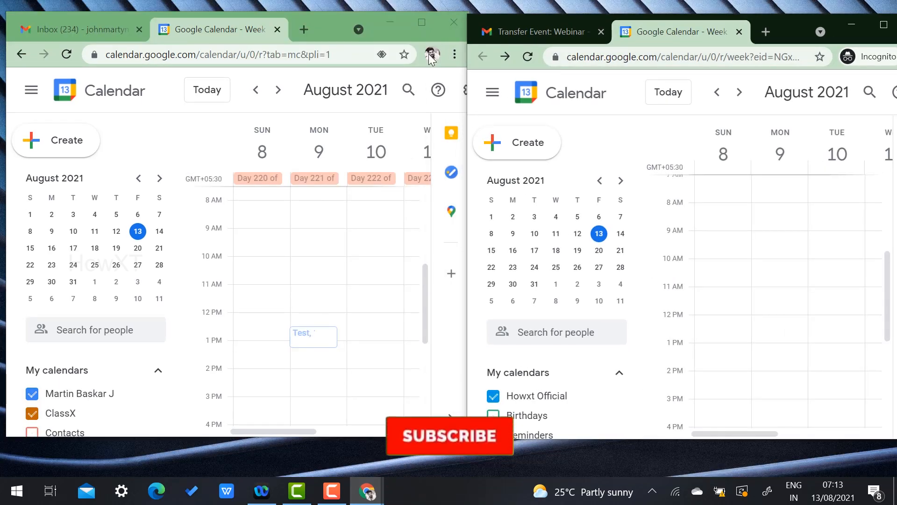
Step: Bring the original account's calendar window alongside the new owner's calendar
{"action": "left_click", "coordinate": [450, 436]}
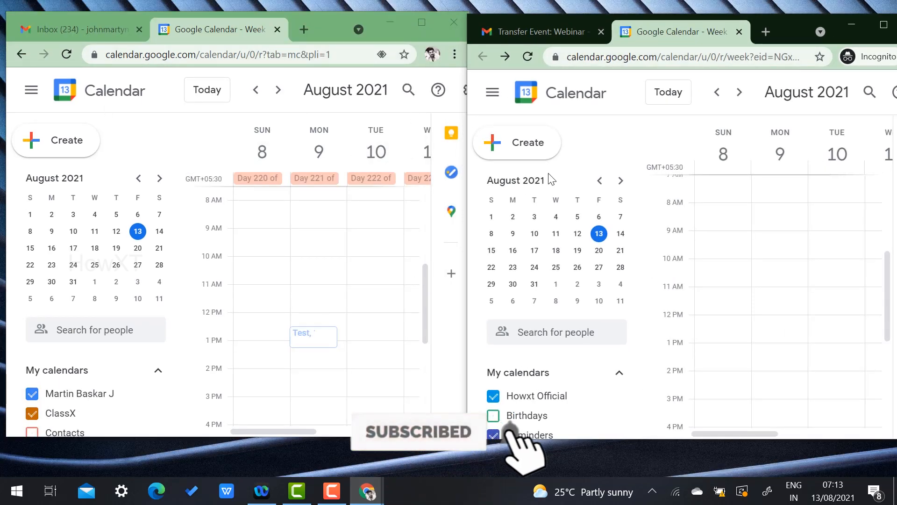